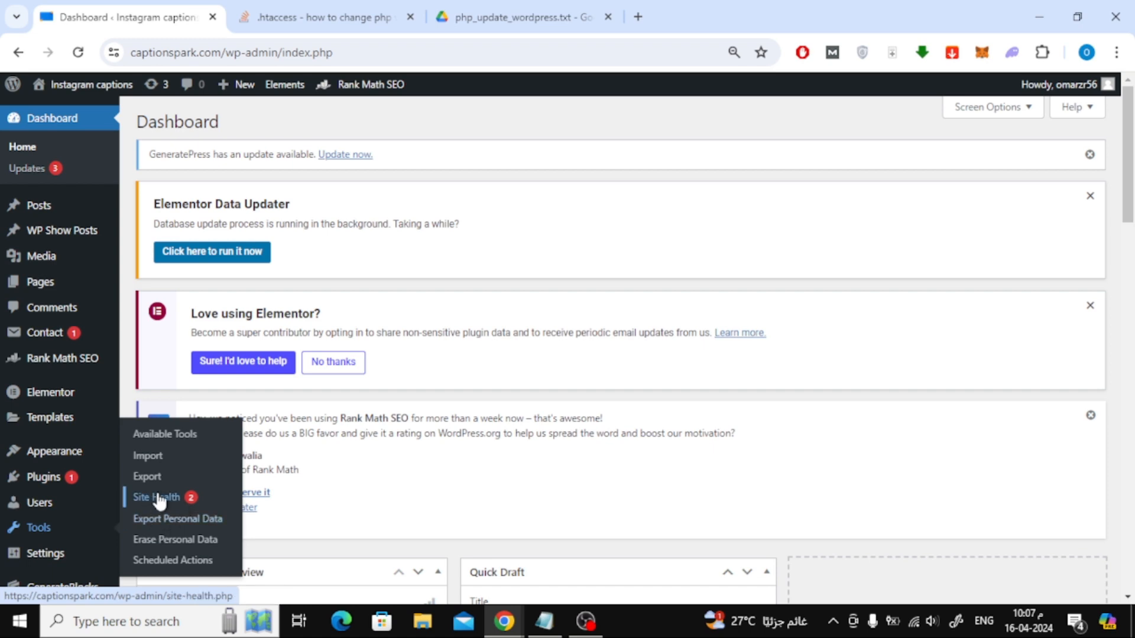
- Show the Site Health passed tests, confirming the site runs PHP 8.0.17 on WordPress 6.5.2
click(156, 497)
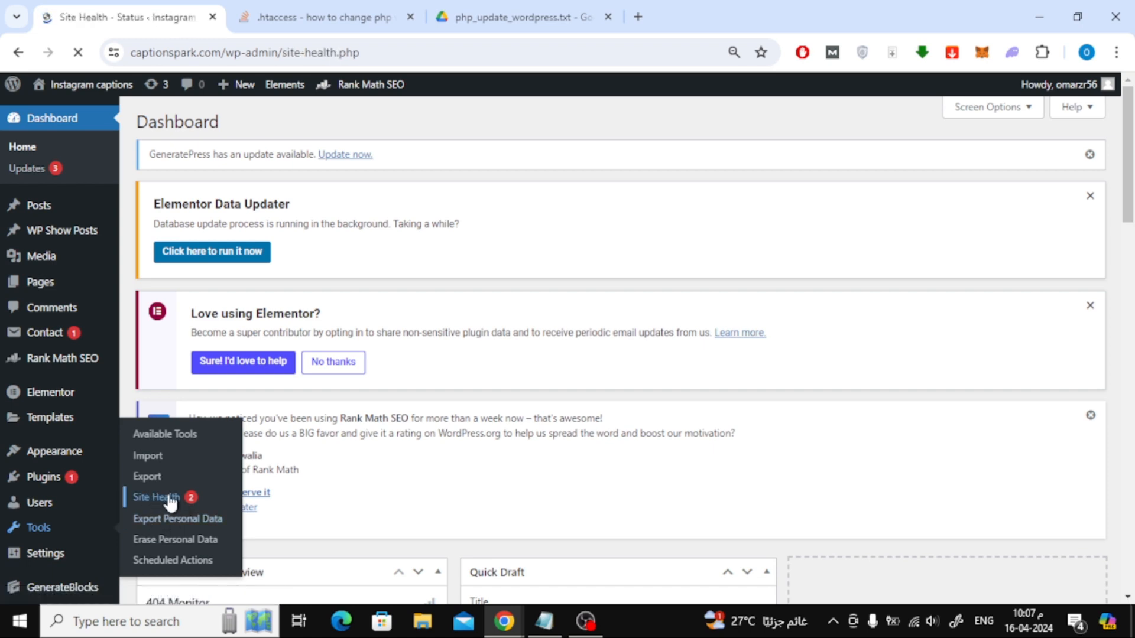
click(155, 497)
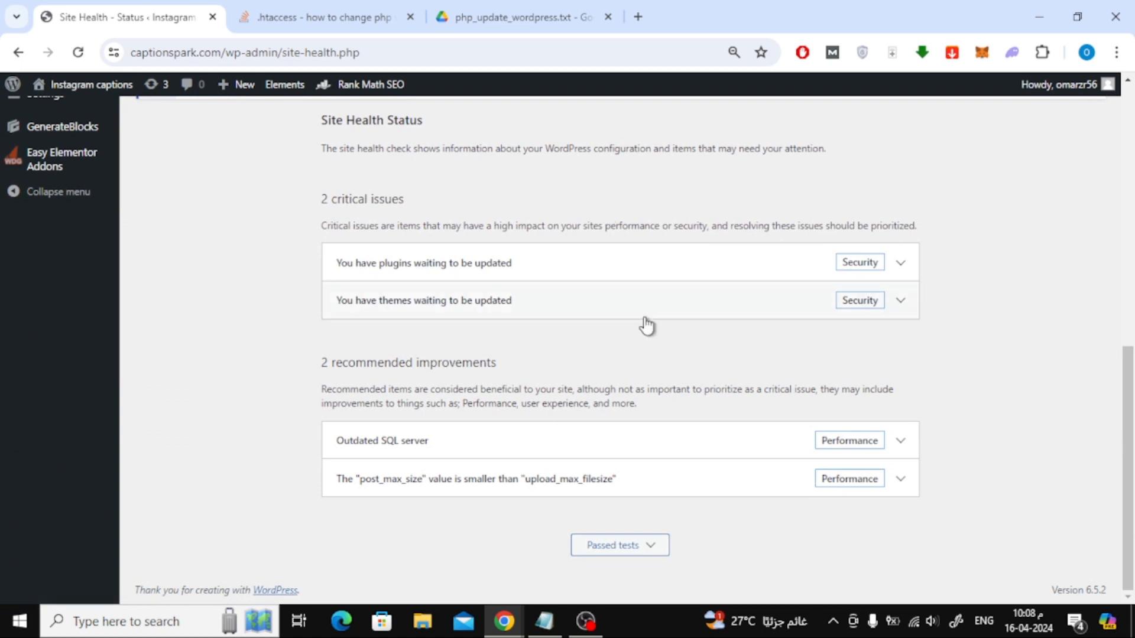
scroll(down, 3)
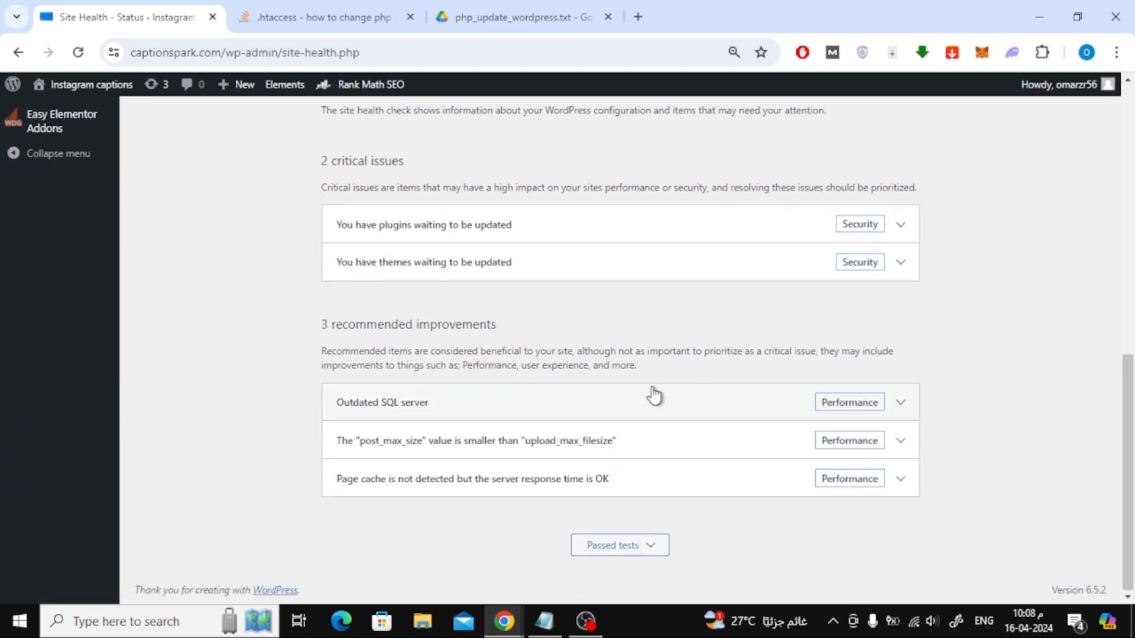
click(619, 545)
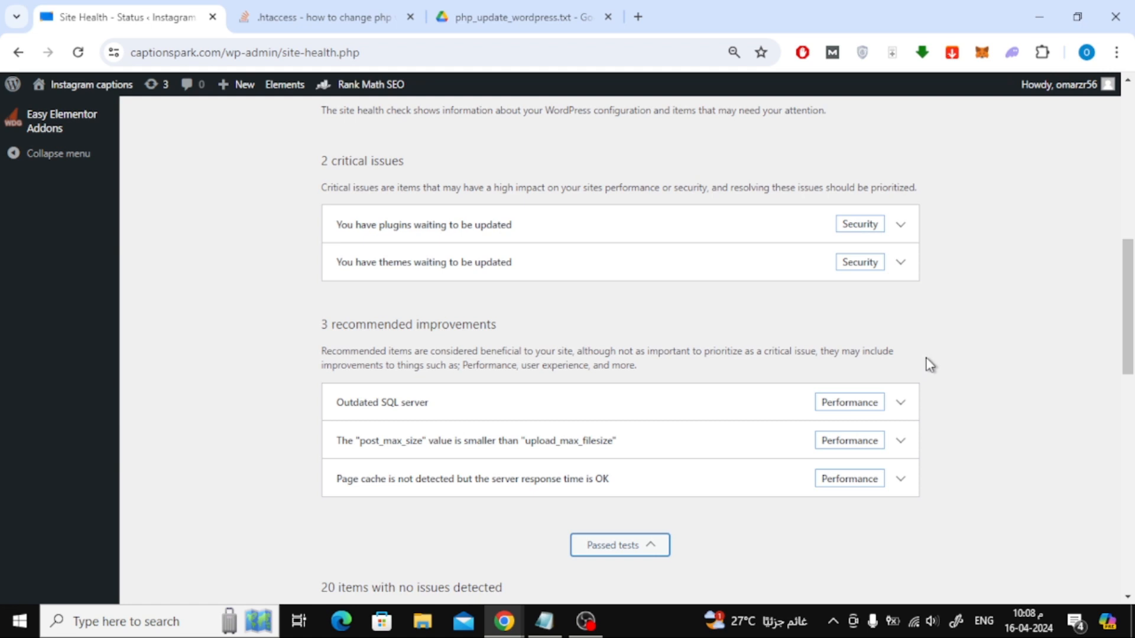
scroll(down, 3)
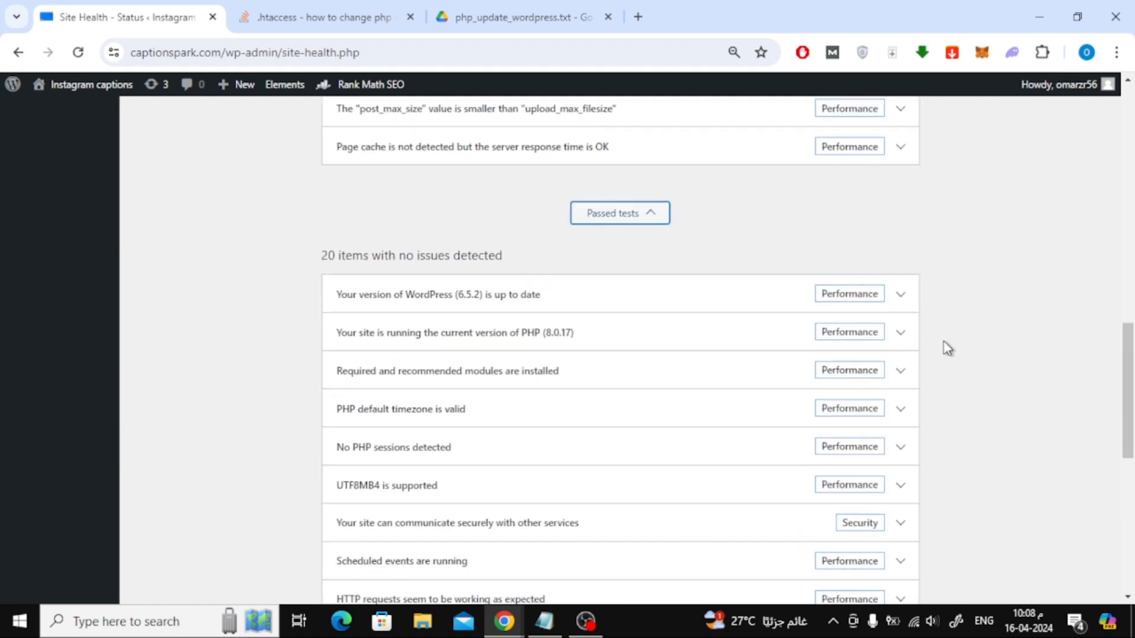
scroll(down, 3)
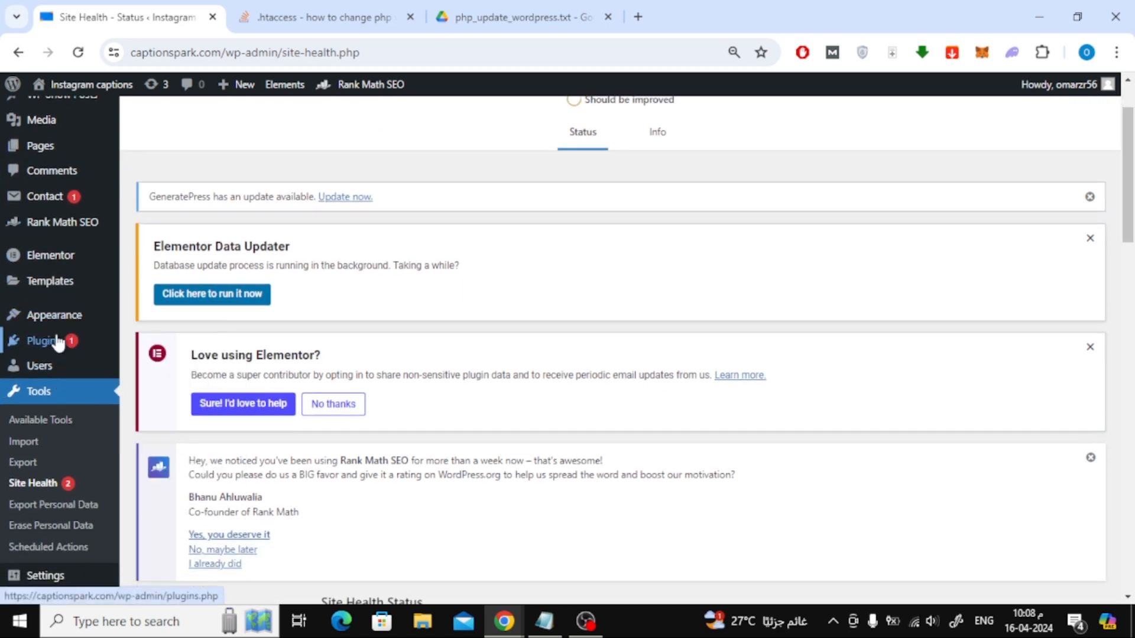
- Reach the Plugins list, reloading past the error, and start adding a new plugin
click(45, 341)
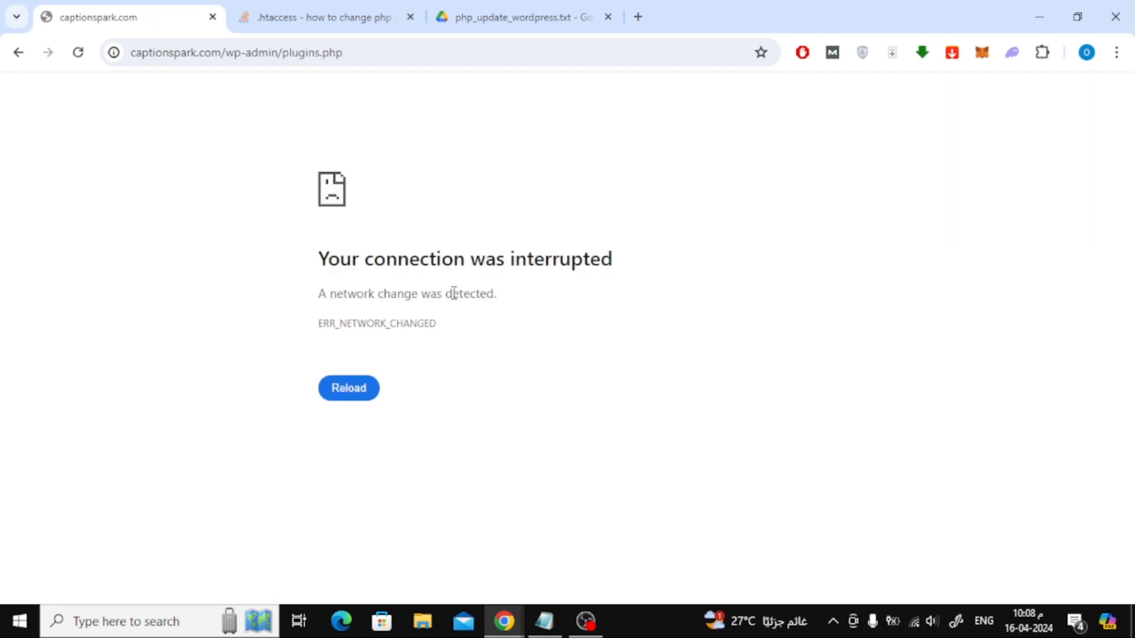
click(348, 388)
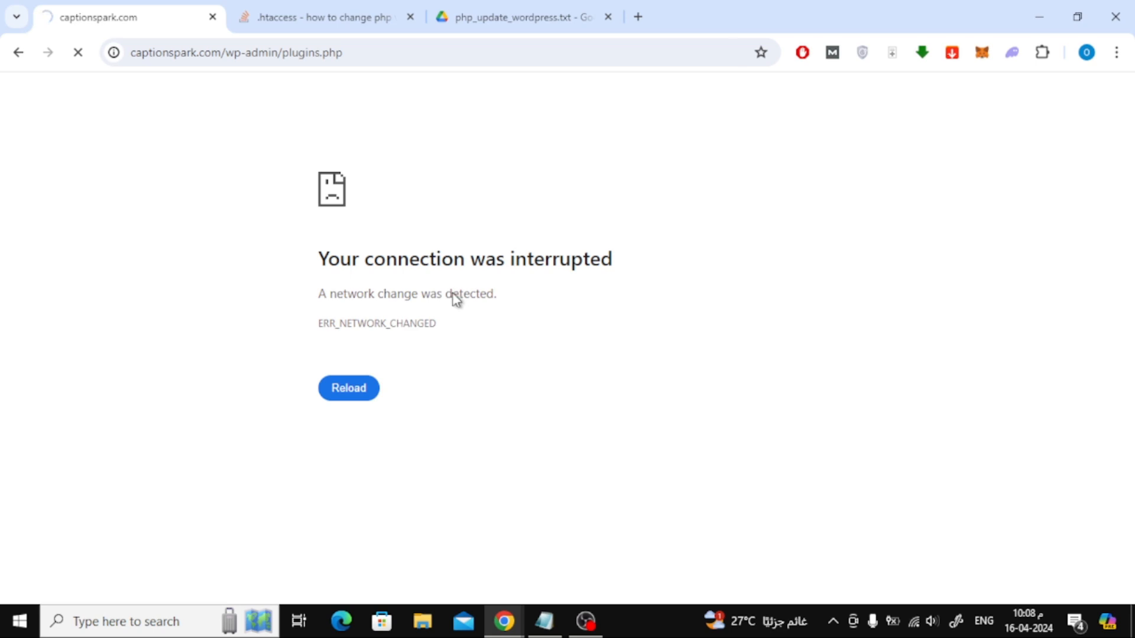
click(347, 388)
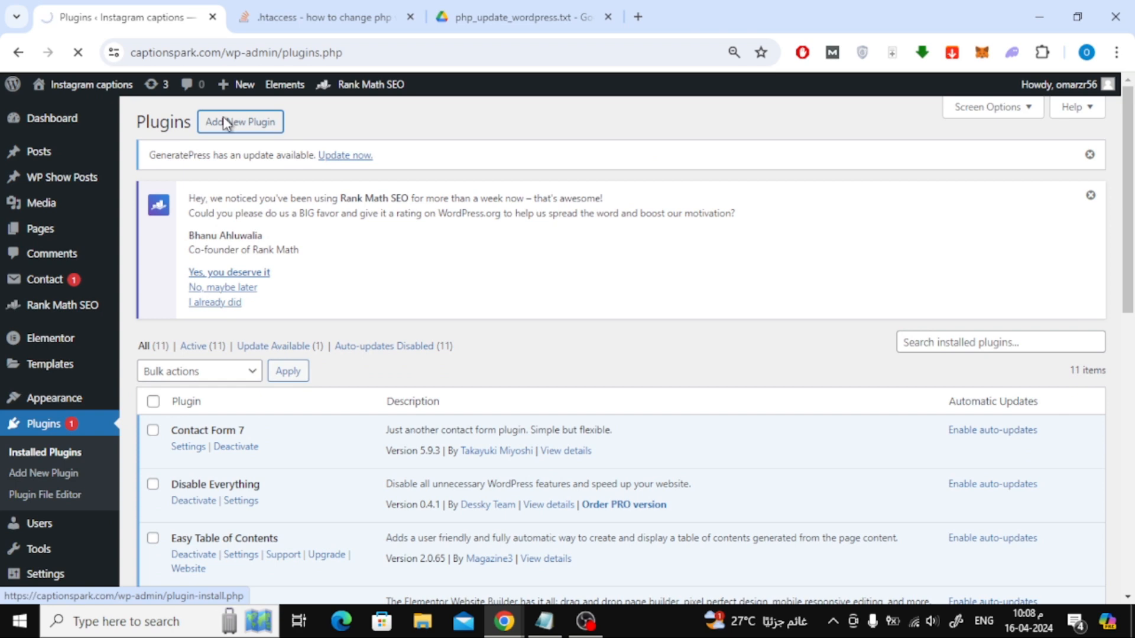
click(241, 122)
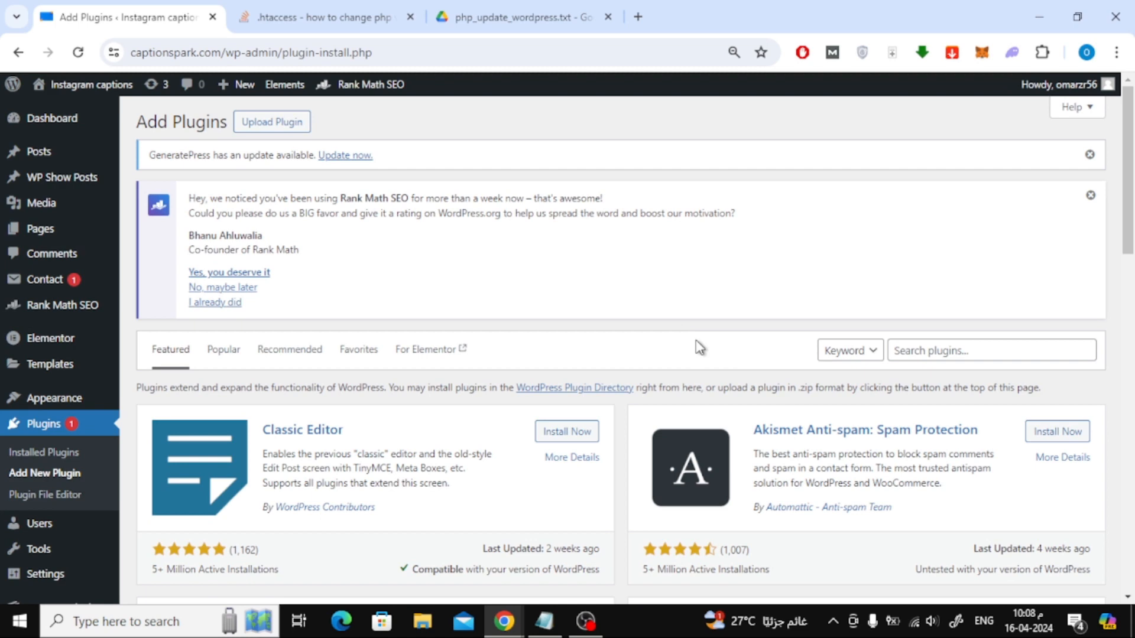
- Search 'file manager', then install and activate the File Manager plugin by mndpsingh287
text(file manager)
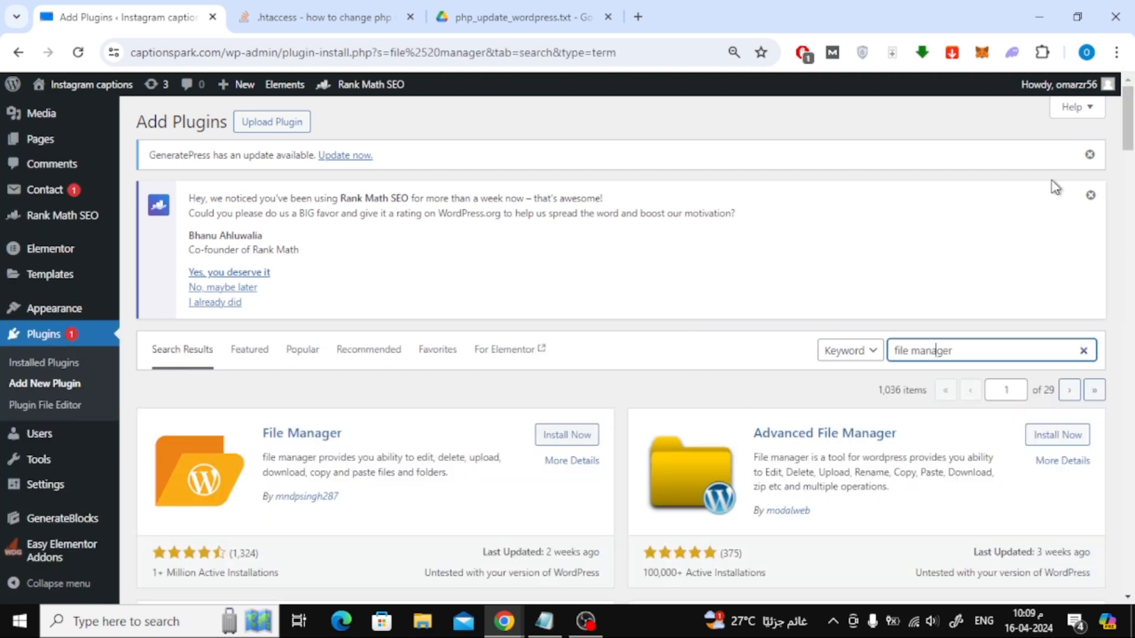
mouse_move(627, 194)
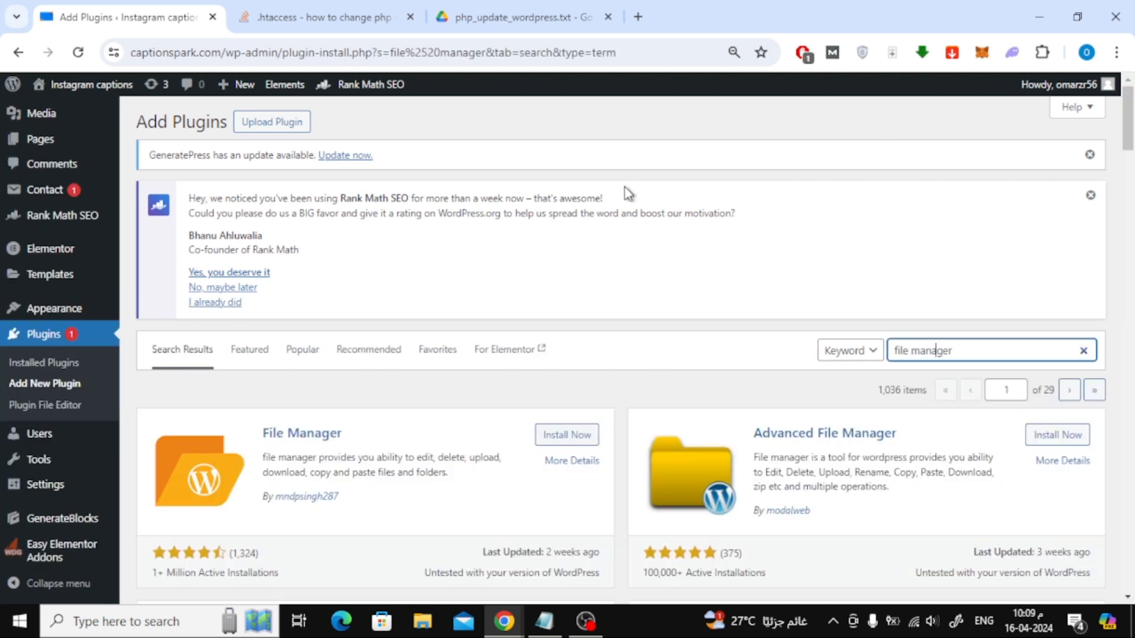
scroll(down, 3)
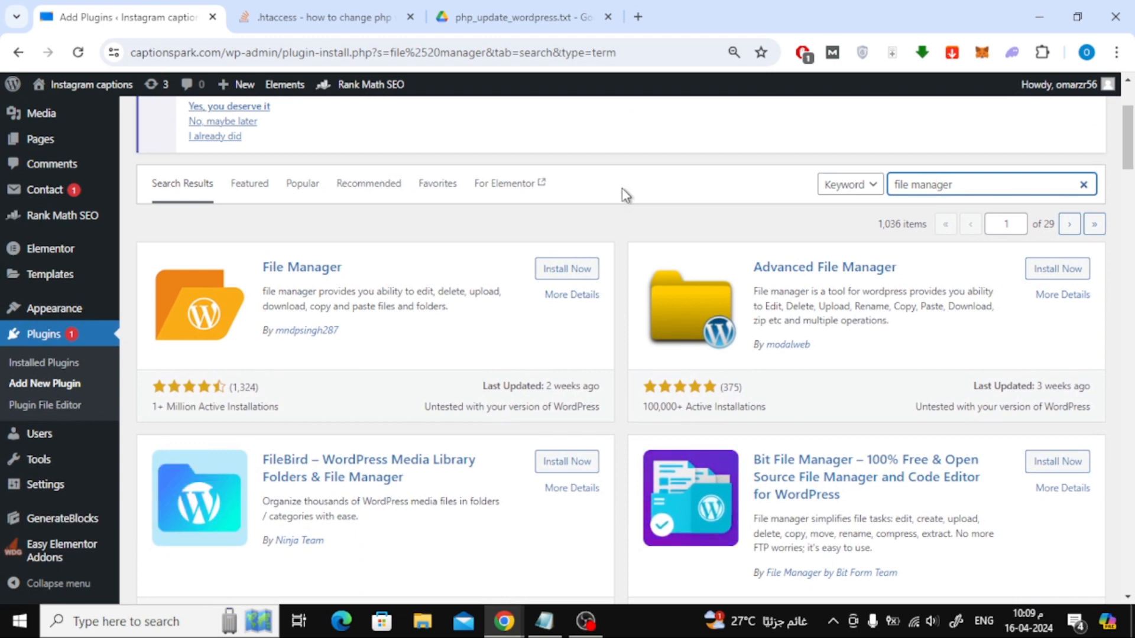
click(567, 268)
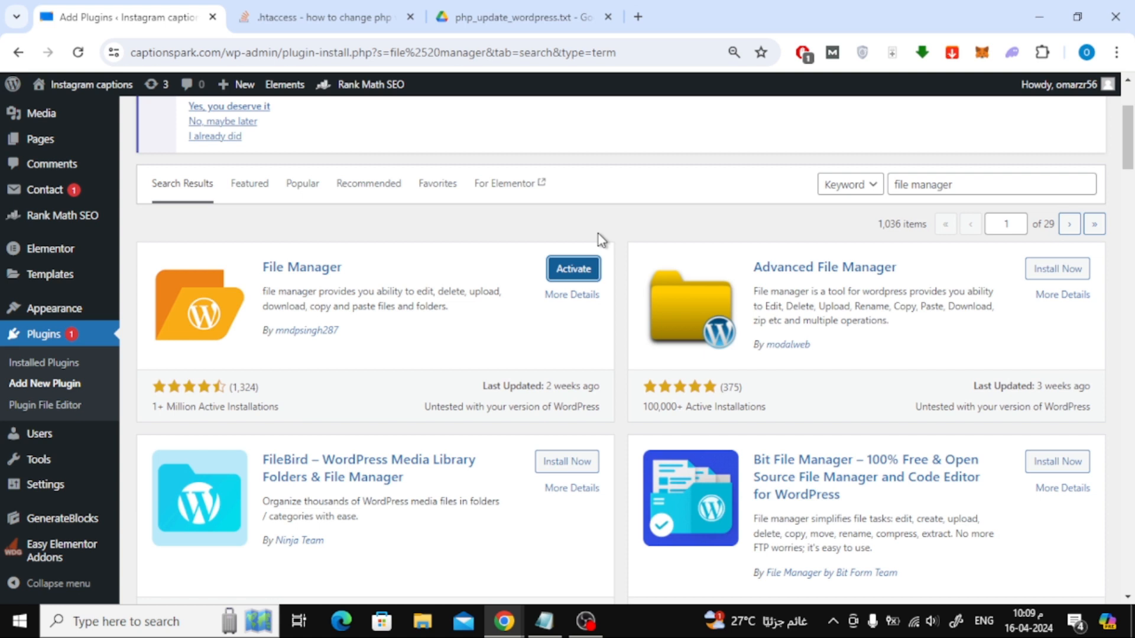
click(573, 269)
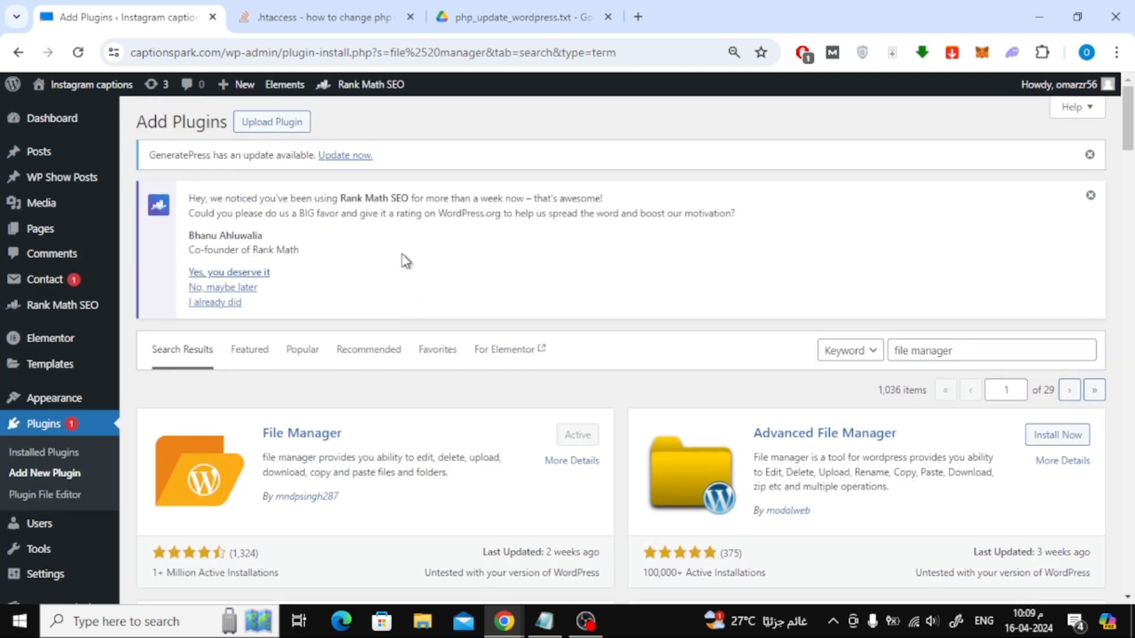
- Bring up WP File Manager listing the public_html files behind the welcome popup
scroll(down, 3)
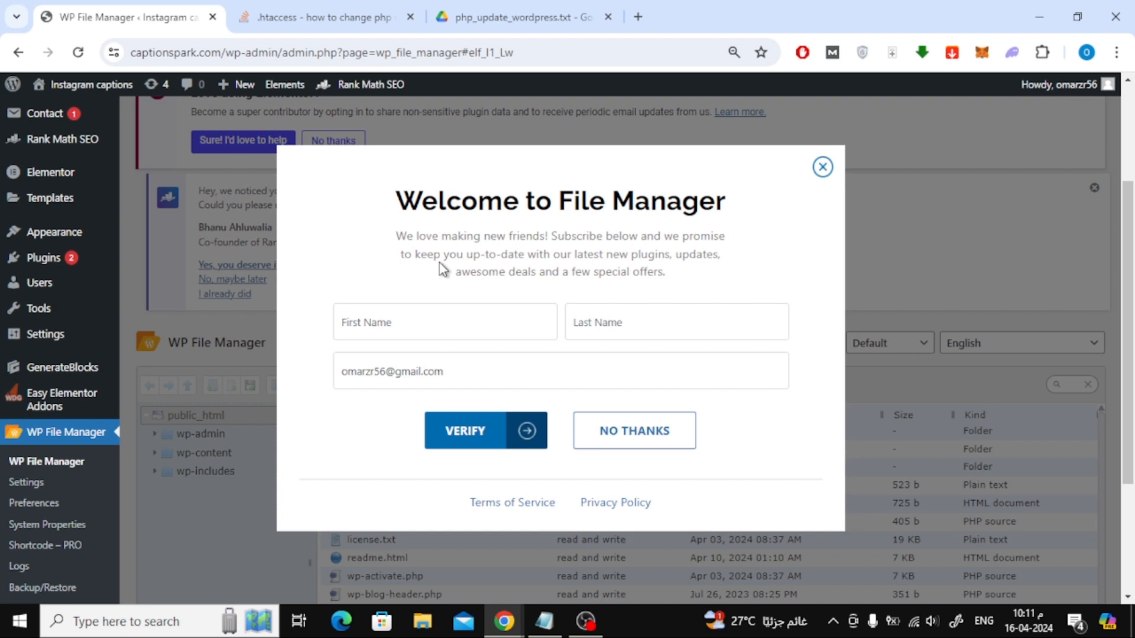
mouse_move(453, 259)
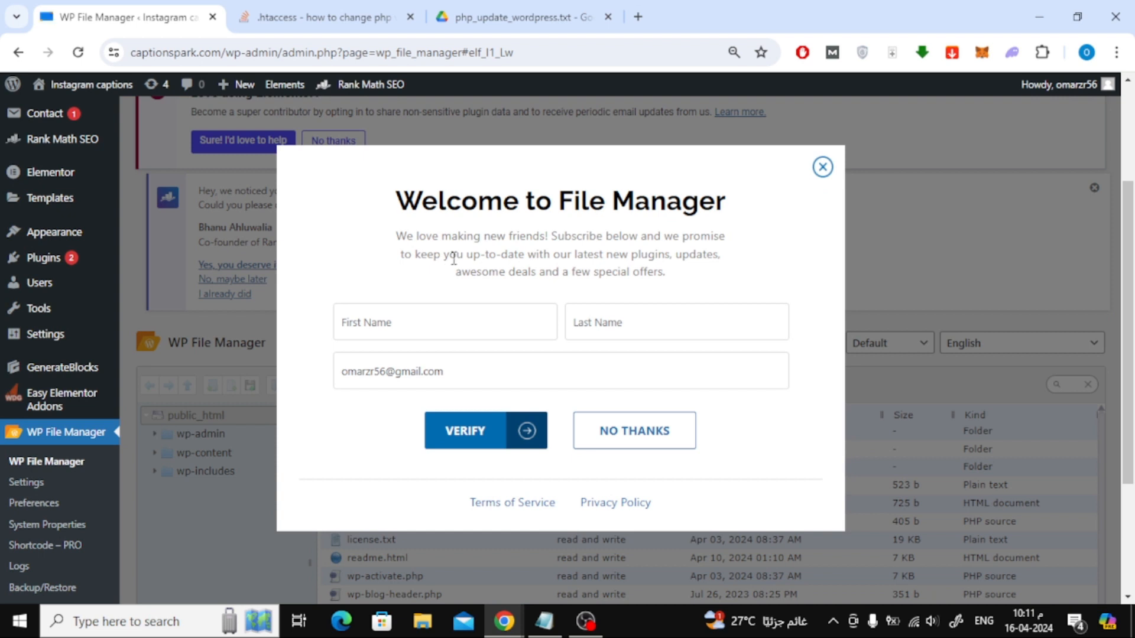
mouse_move(823, 167)
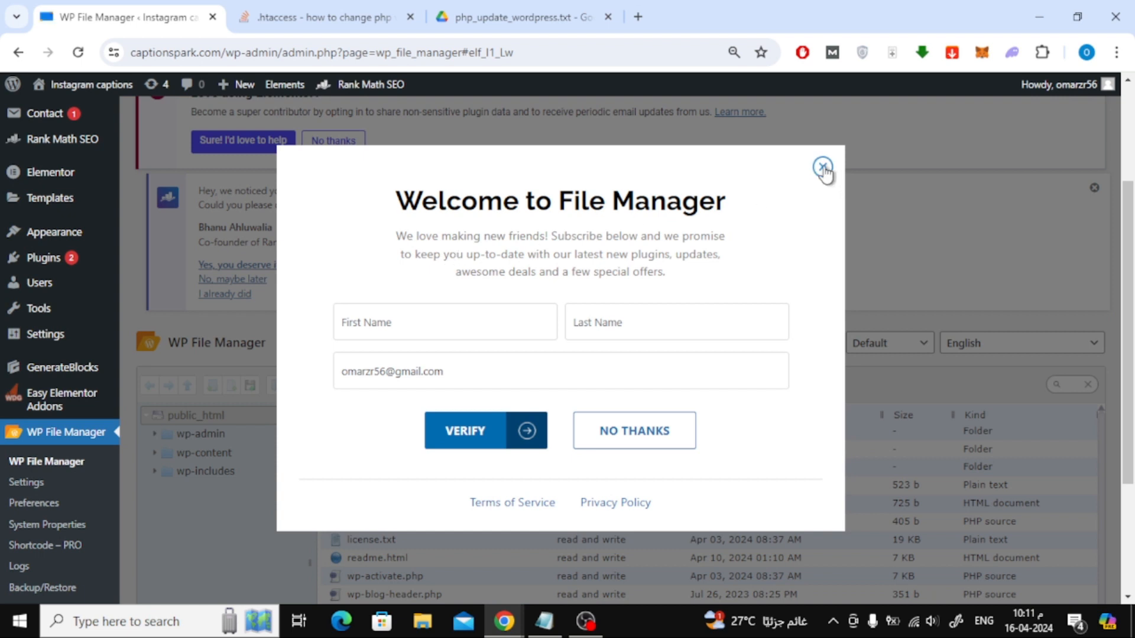
- Dismiss the welcome prompt and open .htaccess in the File Manager code editor
click(823, 165)
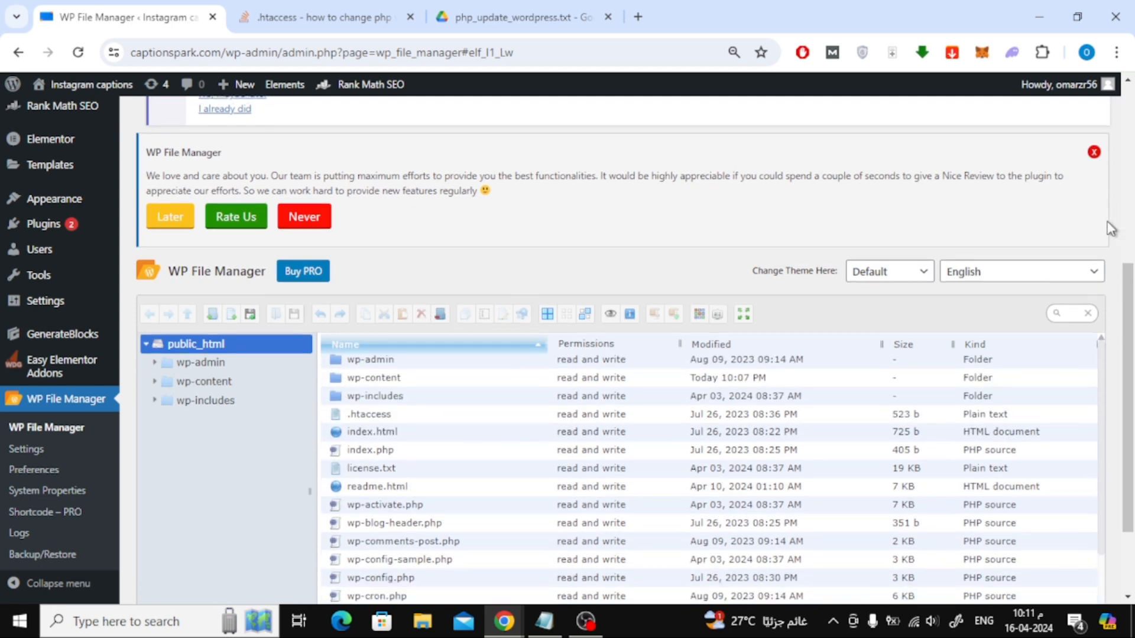
scroll(down, 3)
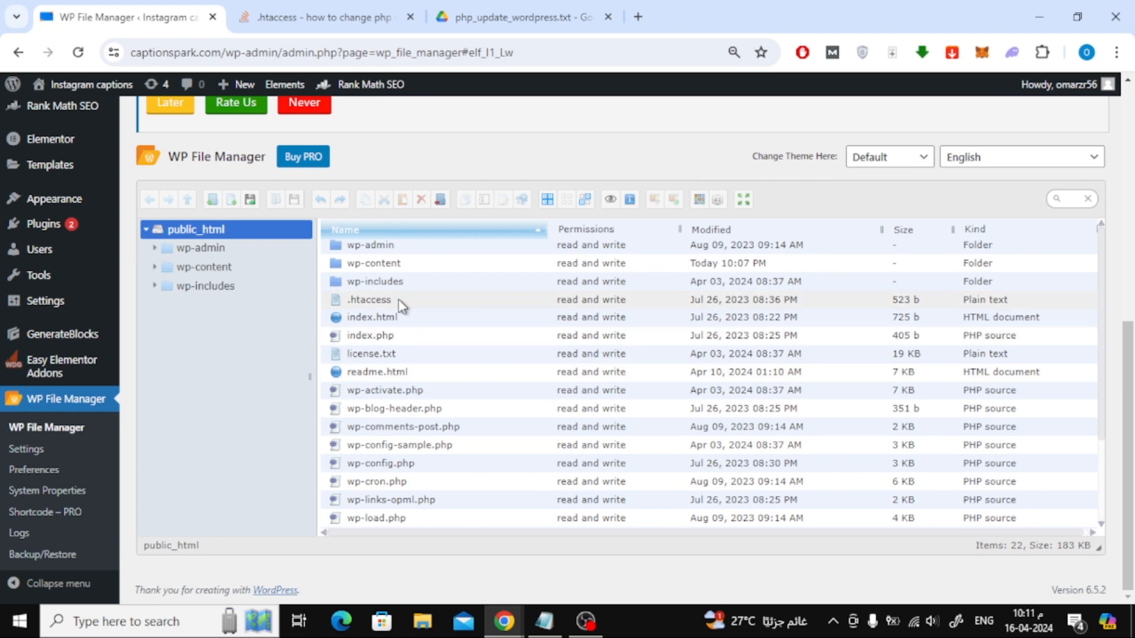
right_click(369, 300)
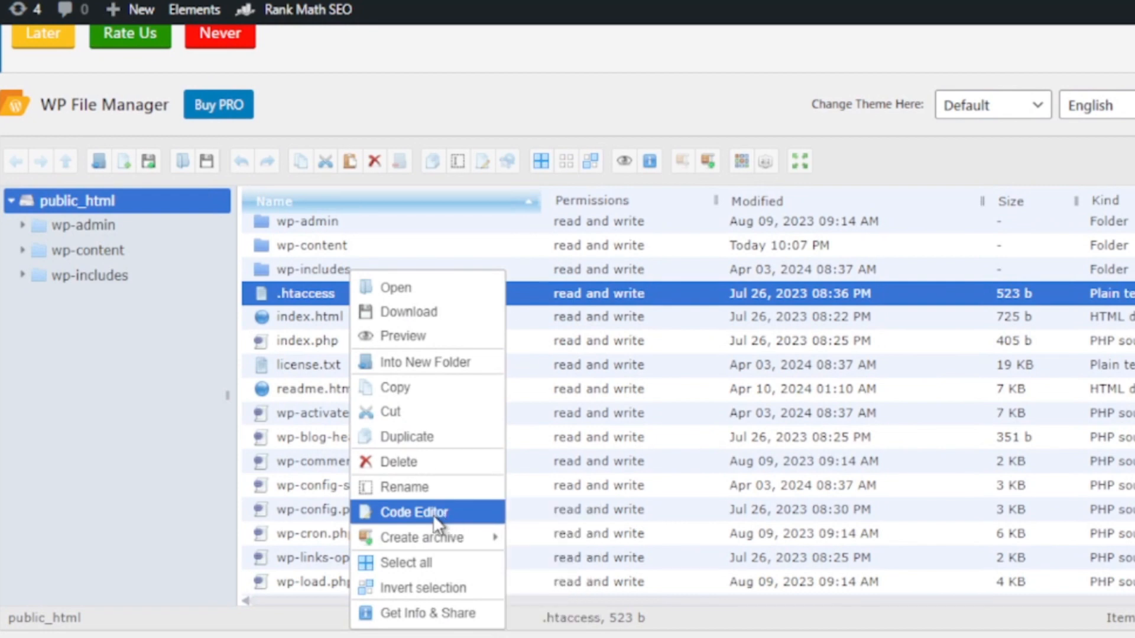
click(414, 512)
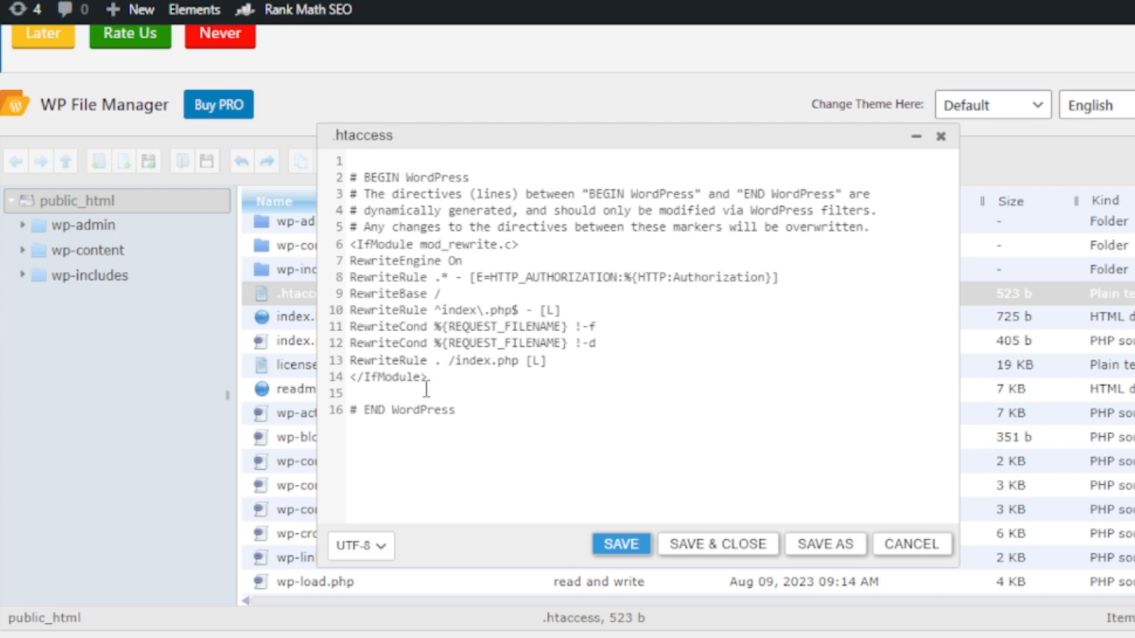
key(Enter)
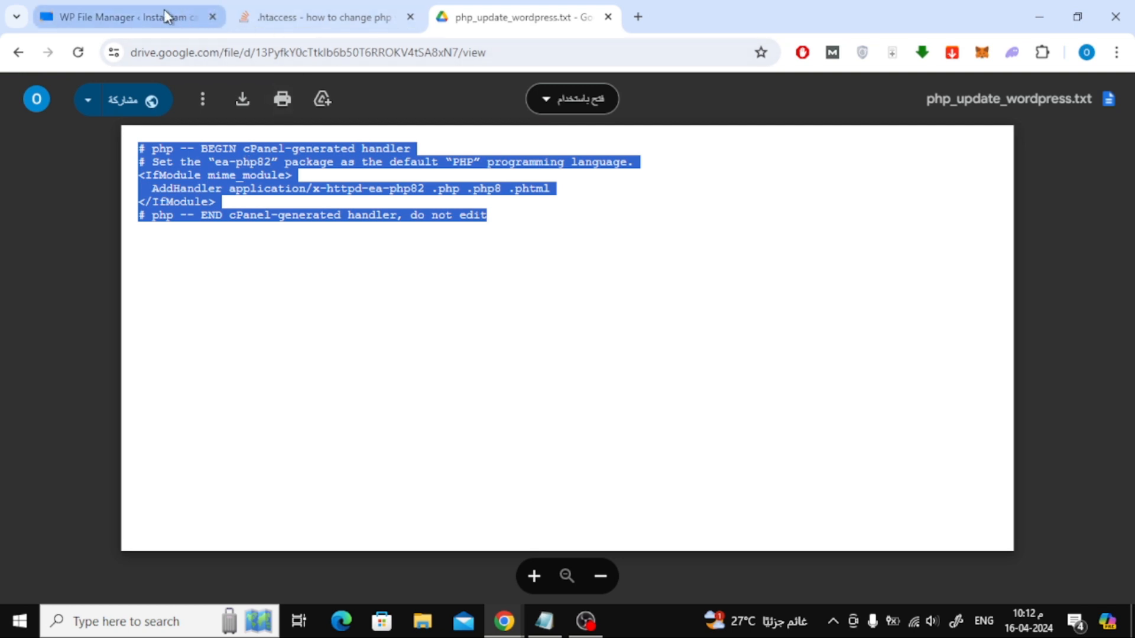
click(126, 17)
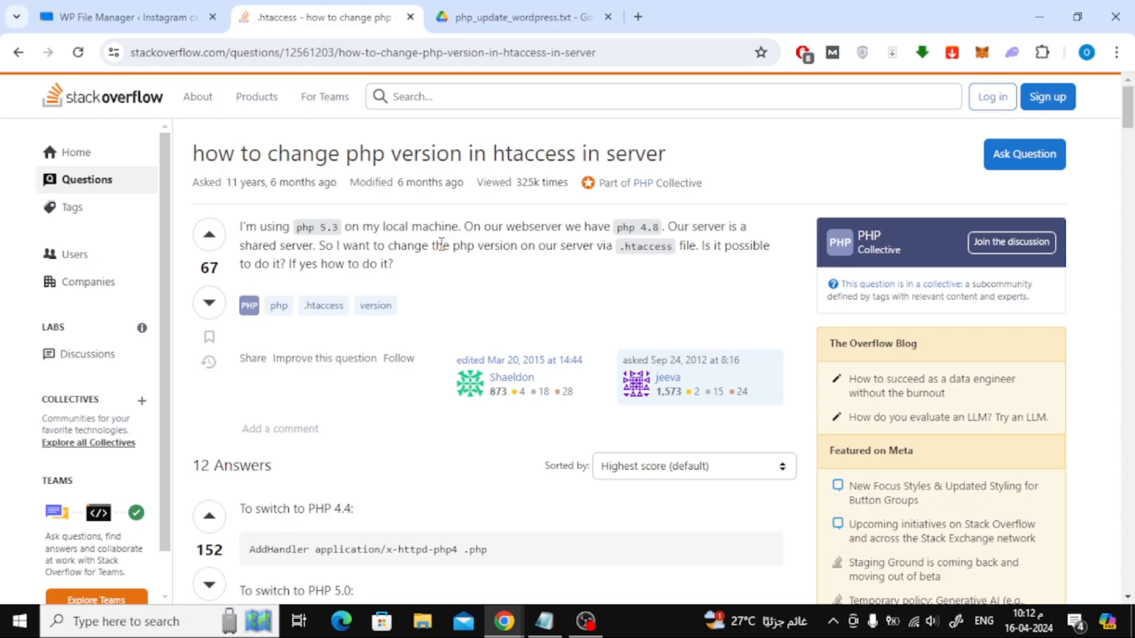
mouse_move(503, 178)
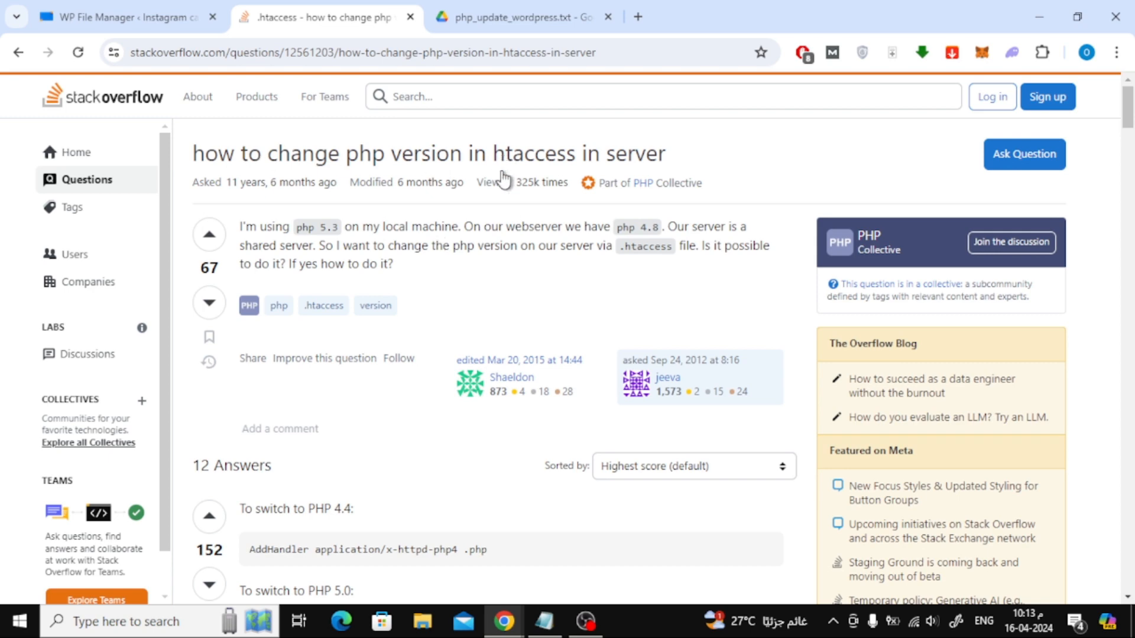
scroll(down, 3)
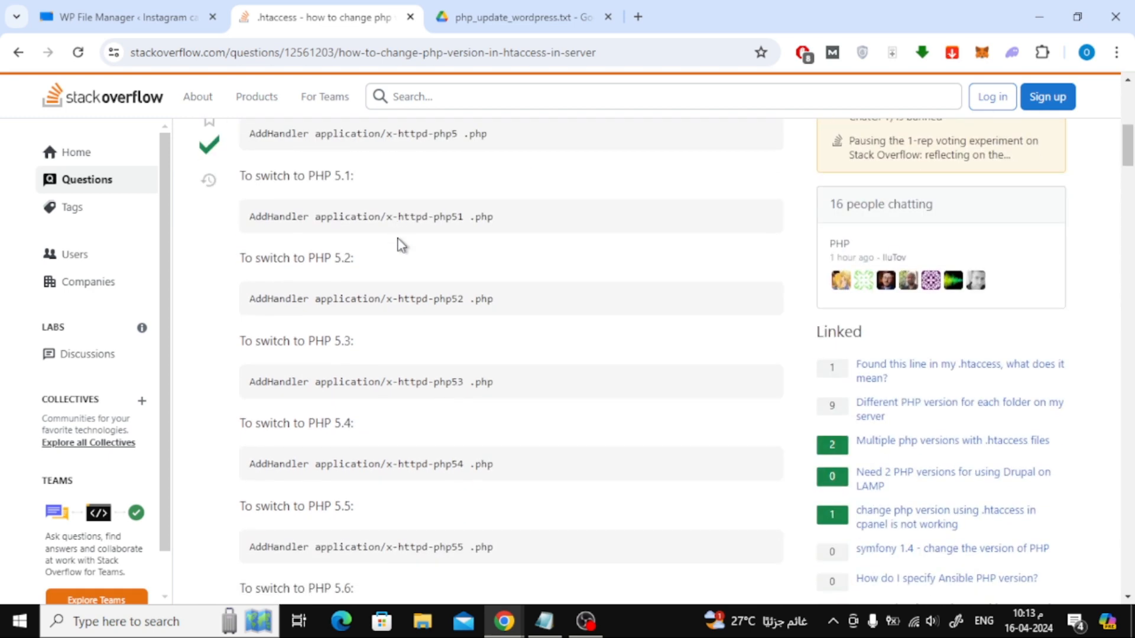
scroll(down, 3)
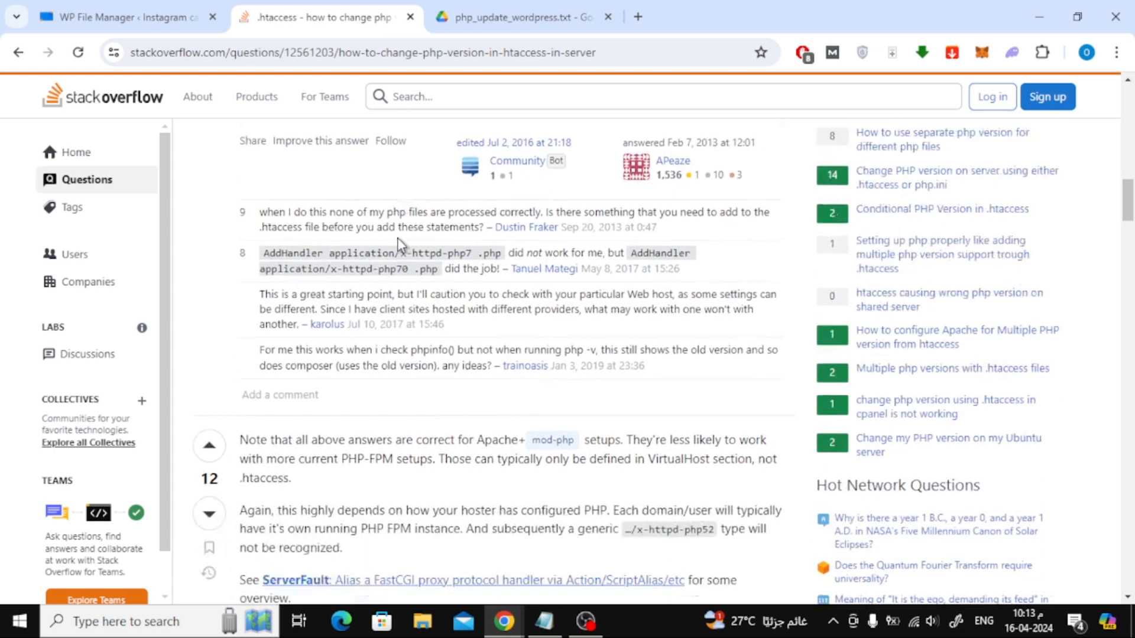